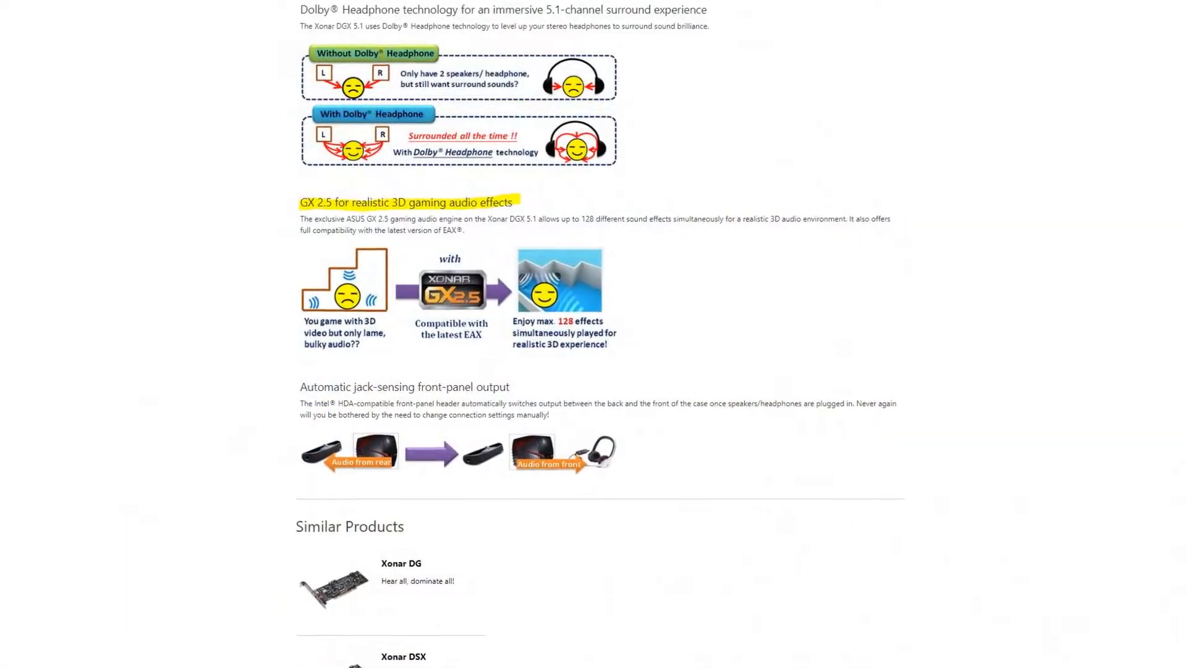
- Enable Smart Volume Normalizer (SVN) next to the Mute button on the main panel
scroll("down", 3)
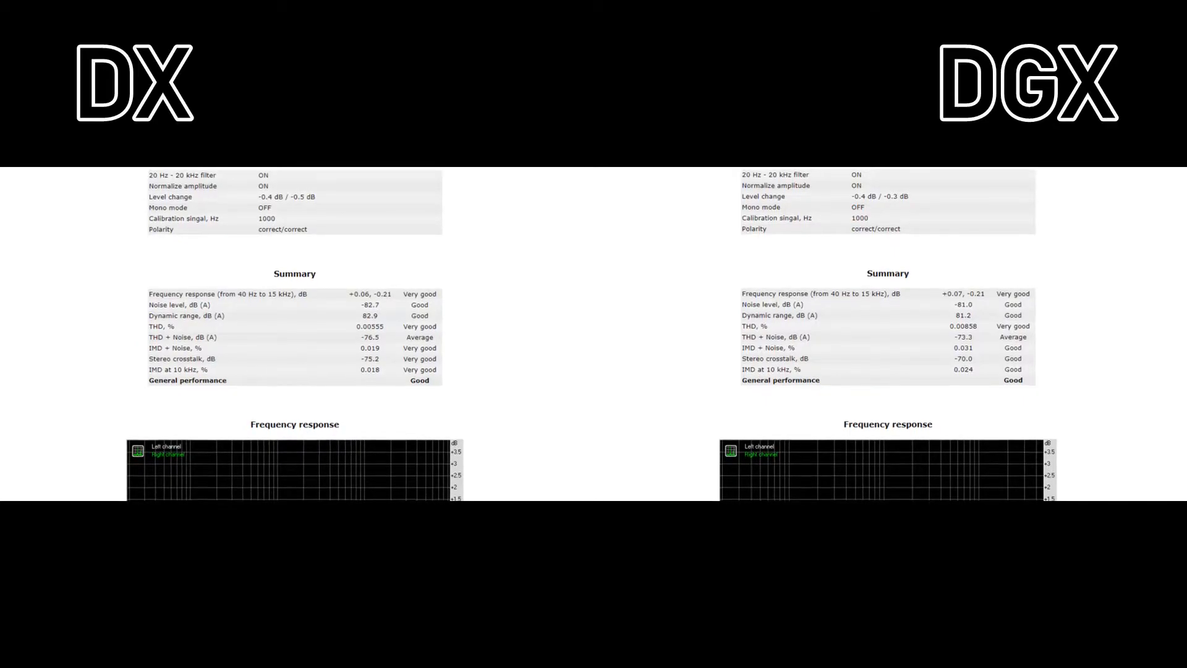
scroll("down", 3)
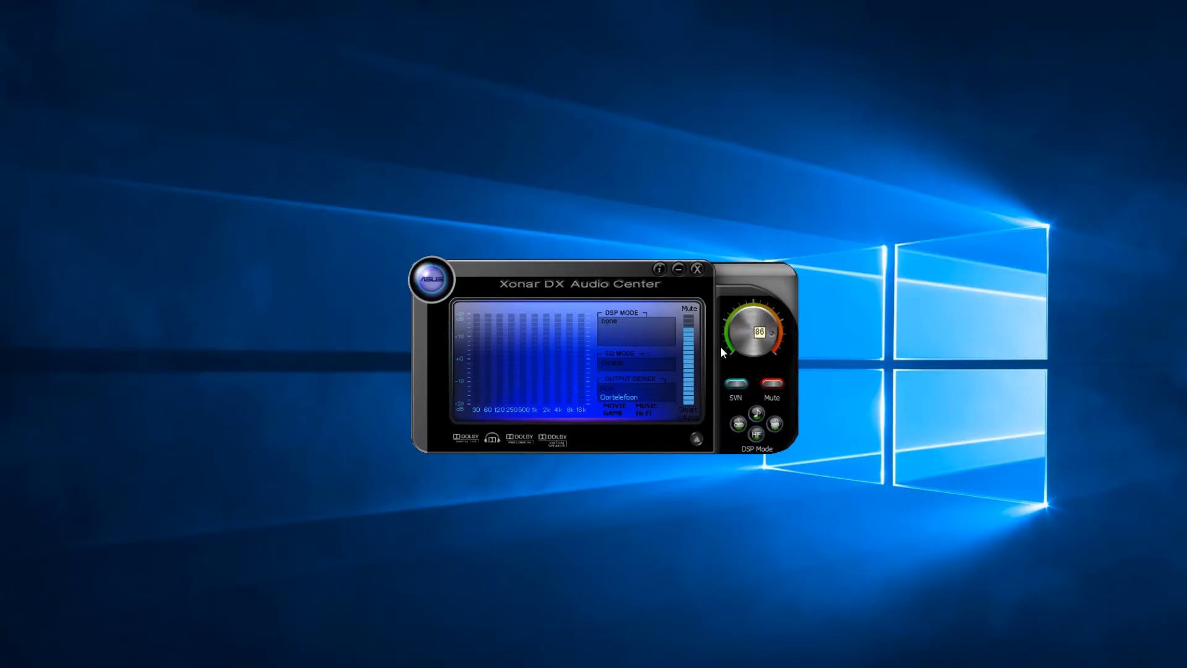
left_click(734, 383)
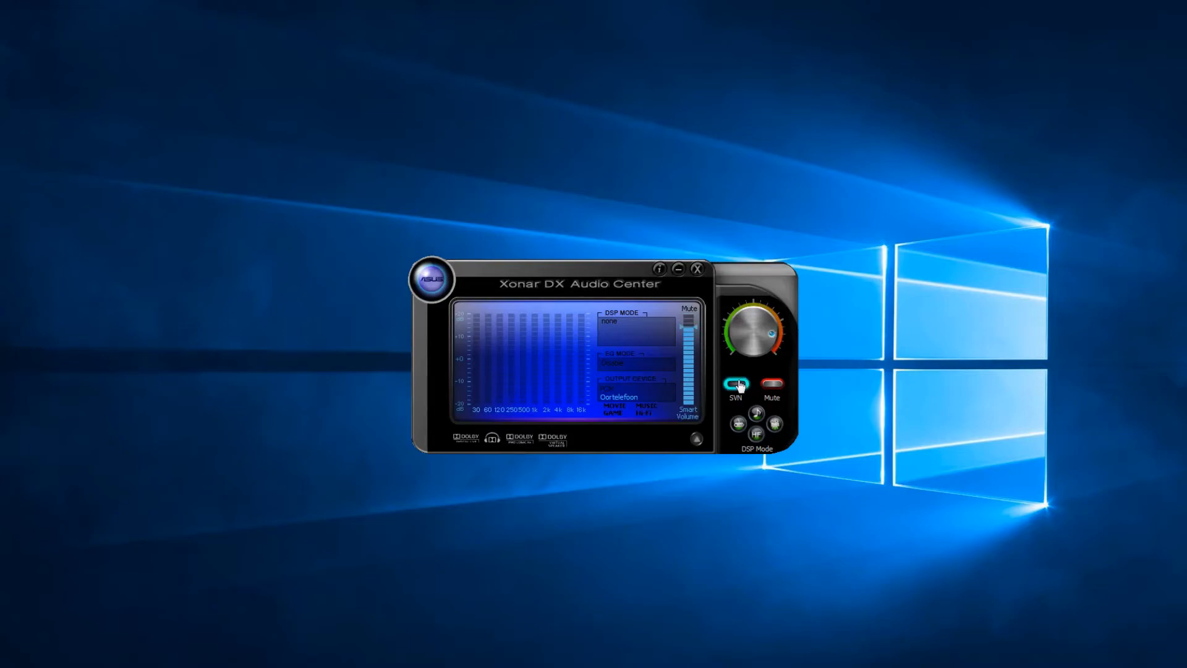
left_click(770, 383)
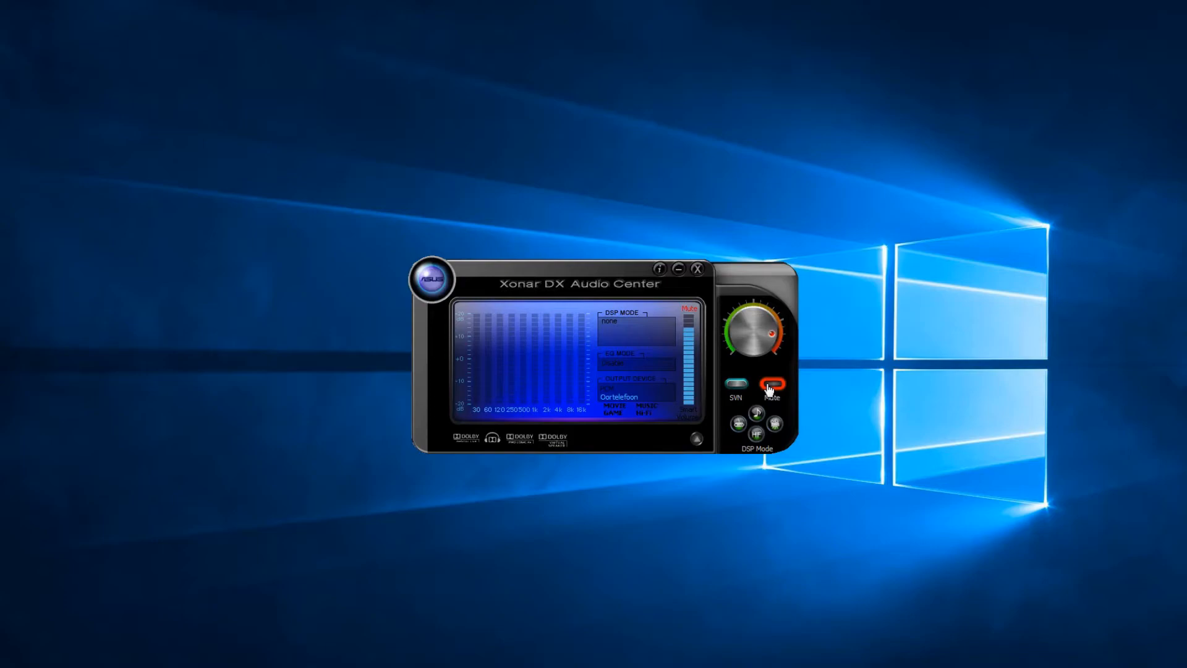
- Mute the output, then switch the DSP mode from Game to the Movie (Dolby Headphone) preset
left_click(737, 422)
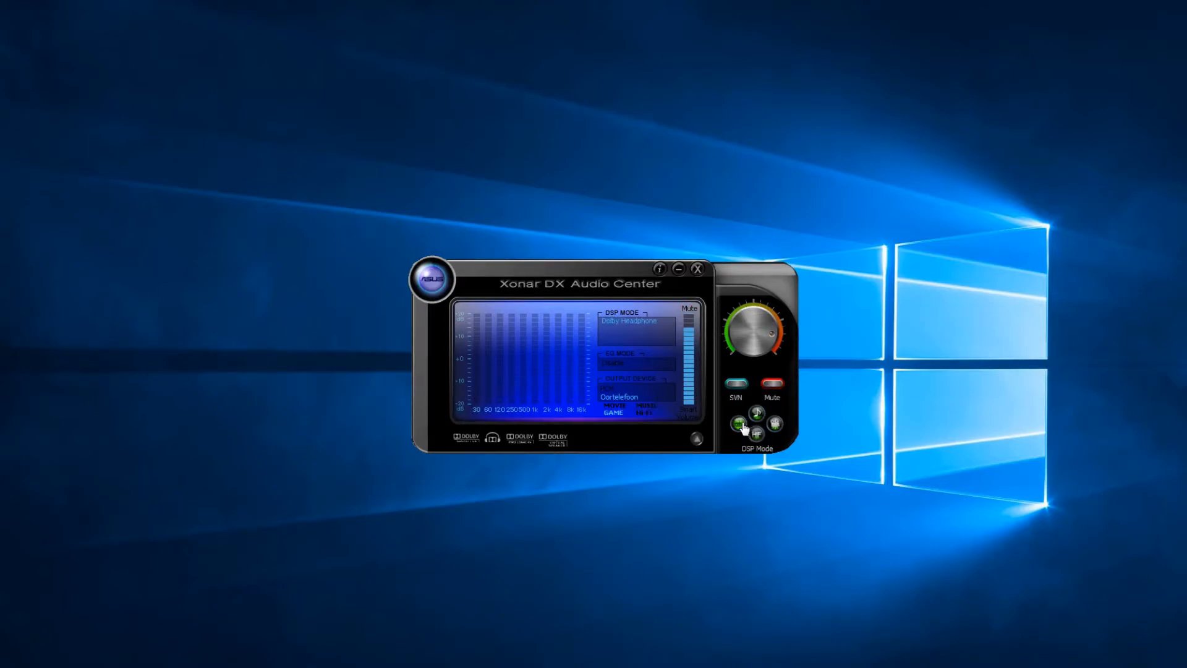
left_click(774, 422)
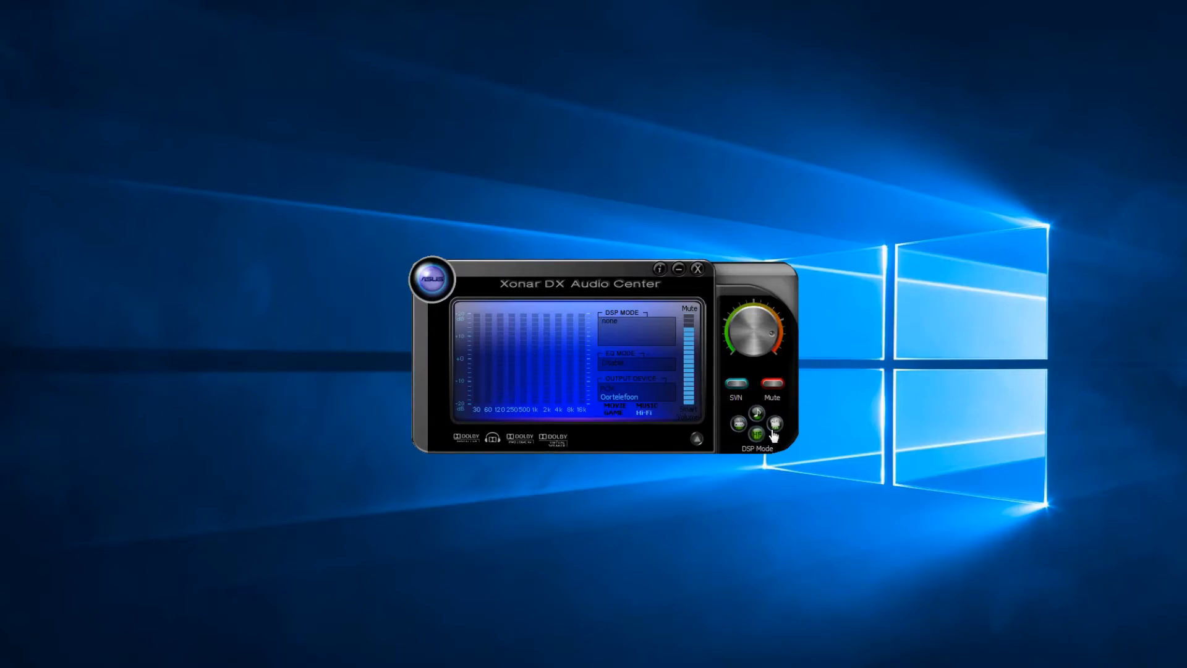
left_click(774, 431)
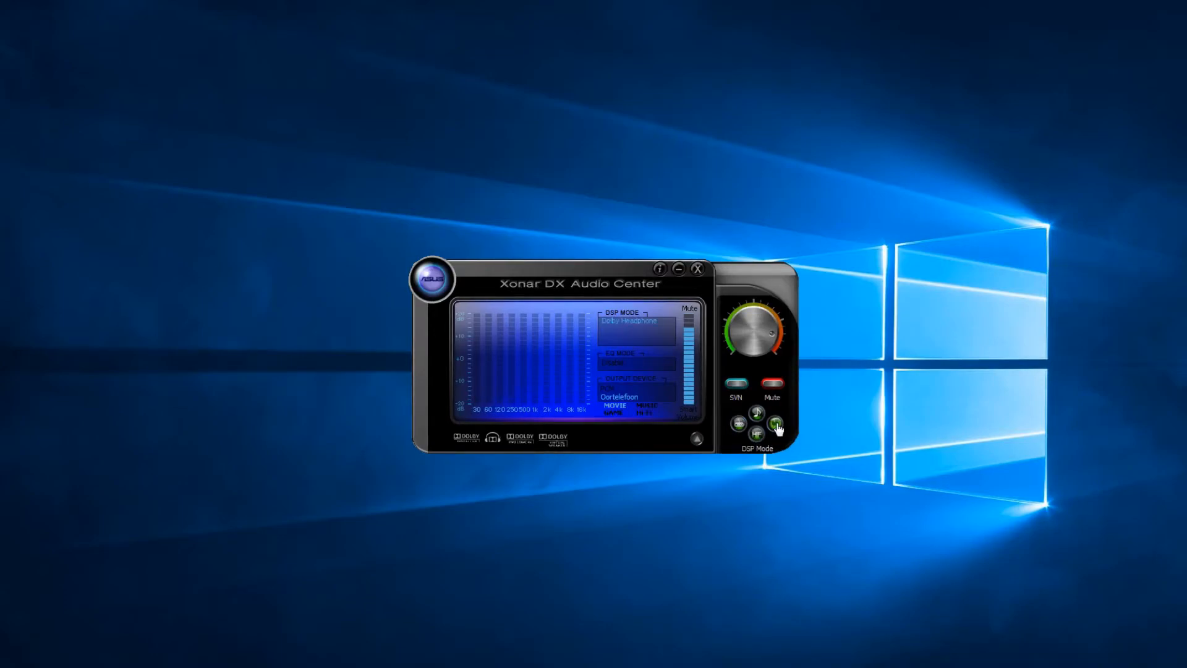